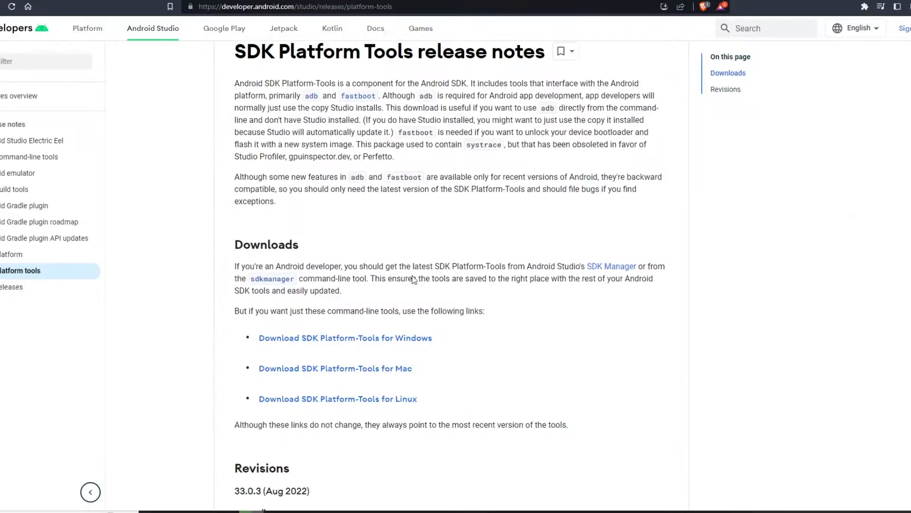
# - Accept the license and save the Windows SDK Platform-Tools zip to the Desktop
pyautogui.scroll(-3)
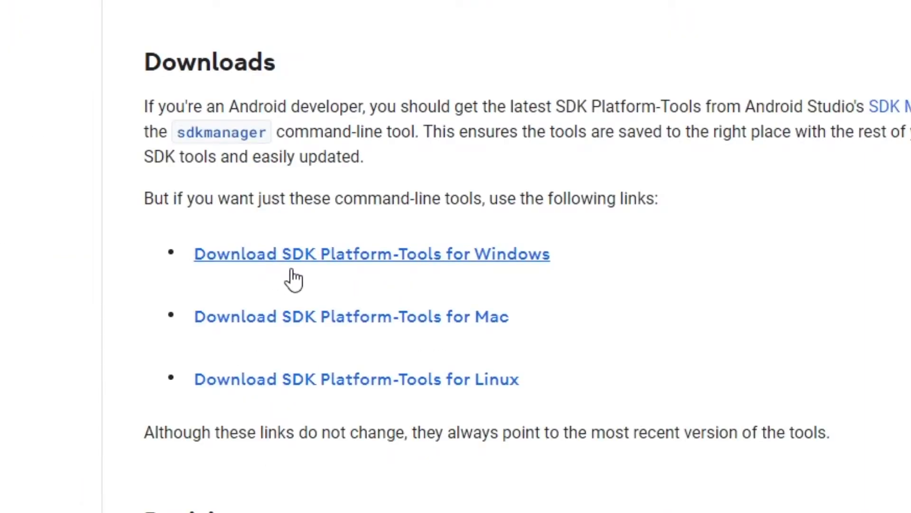
pyautogui.click(370, 253)
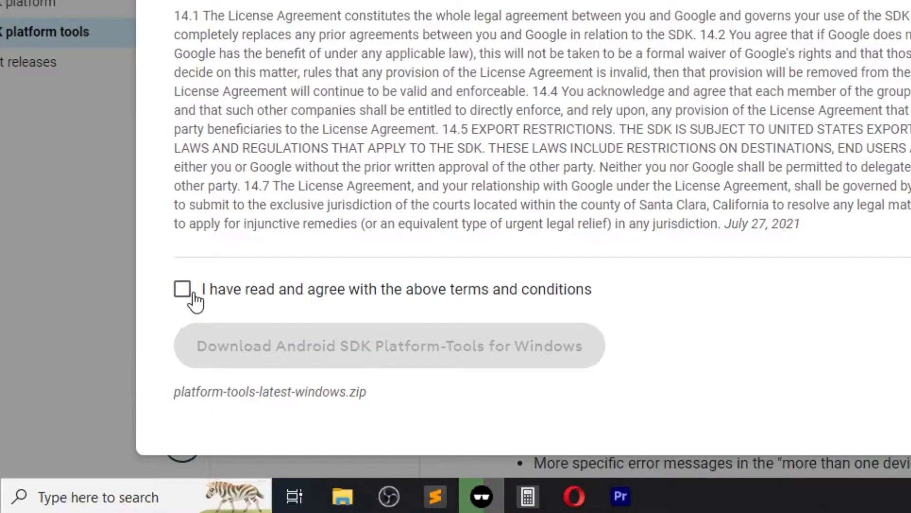
pyautogui.click(182, 289)
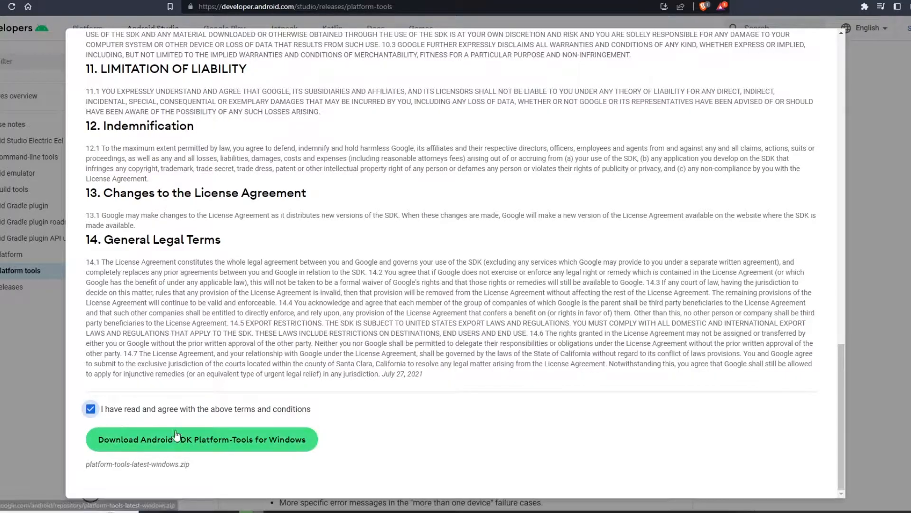
pyautogui.click(201, 438)
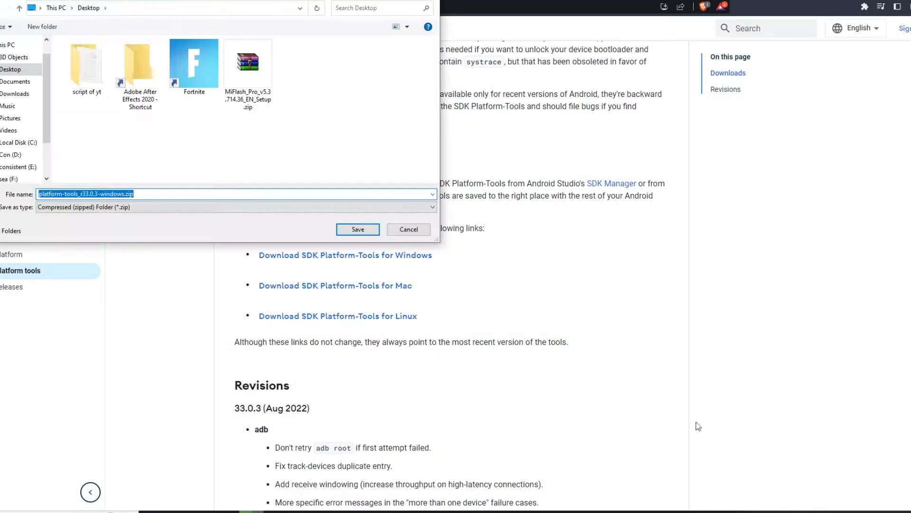
pyautogui.click(357, 228)
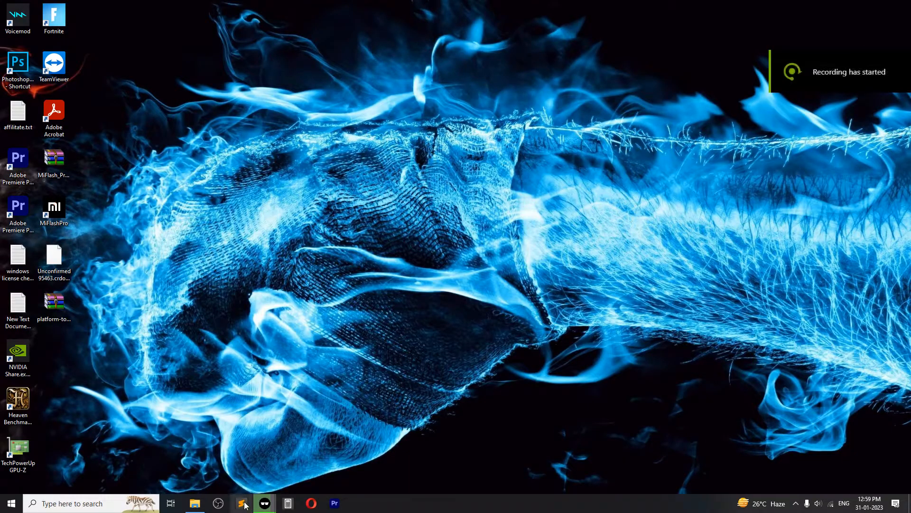
# - Open Advanced system settings via This PC's About page in File Explorer
pyautogui.click(194, 503)
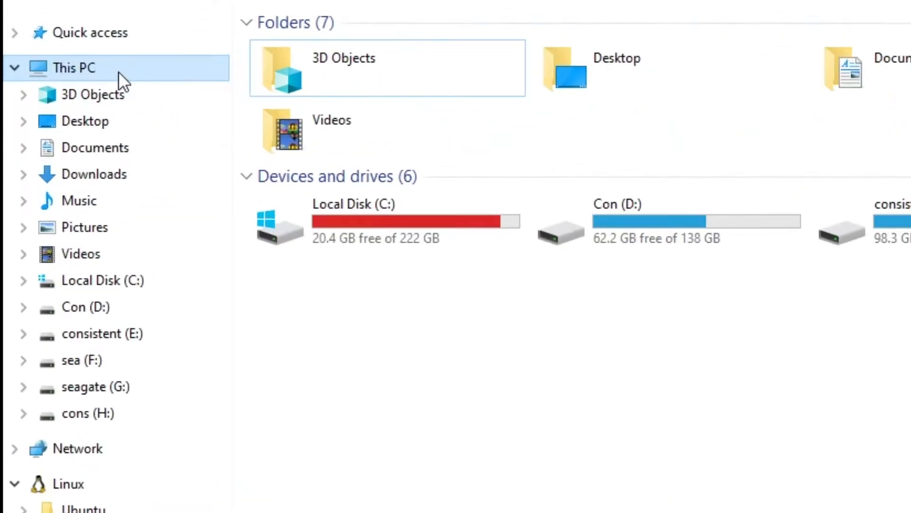
pyautogui.moveTo(459, 365)
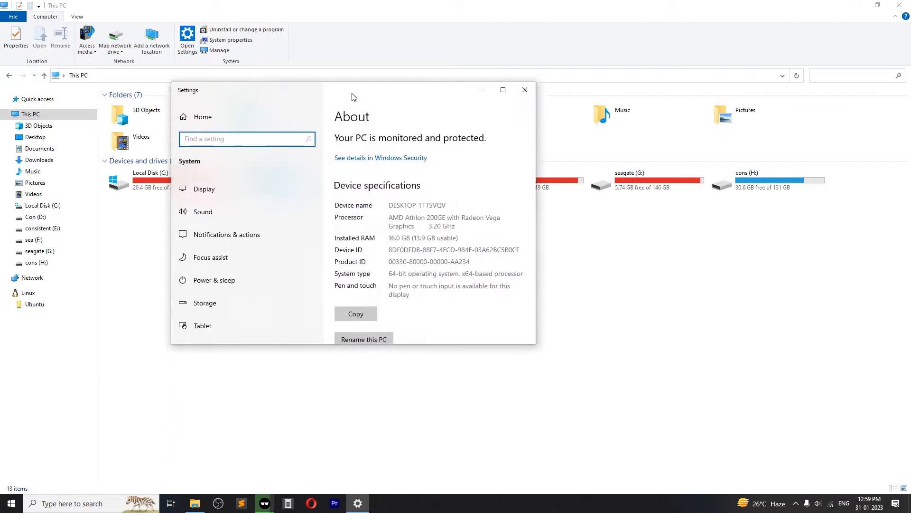
pyautogui.scroll(-3)
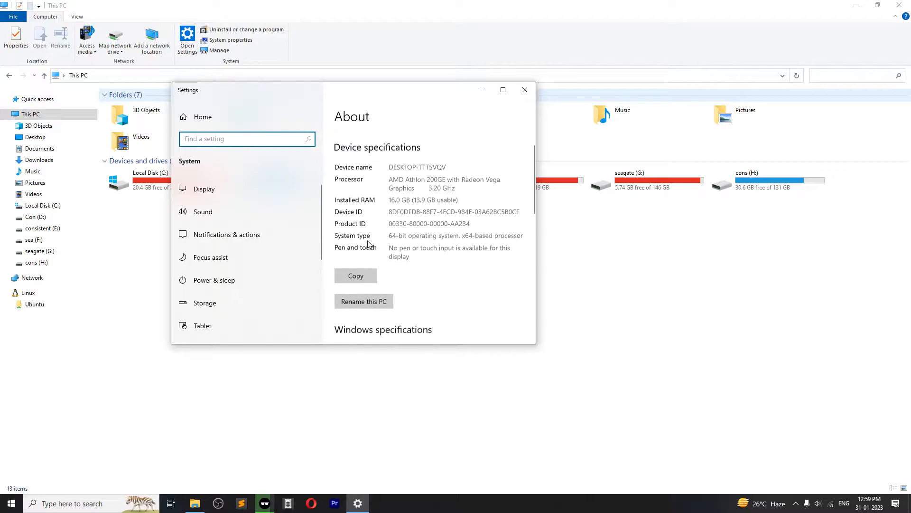
pyautogui.click(503, 90)
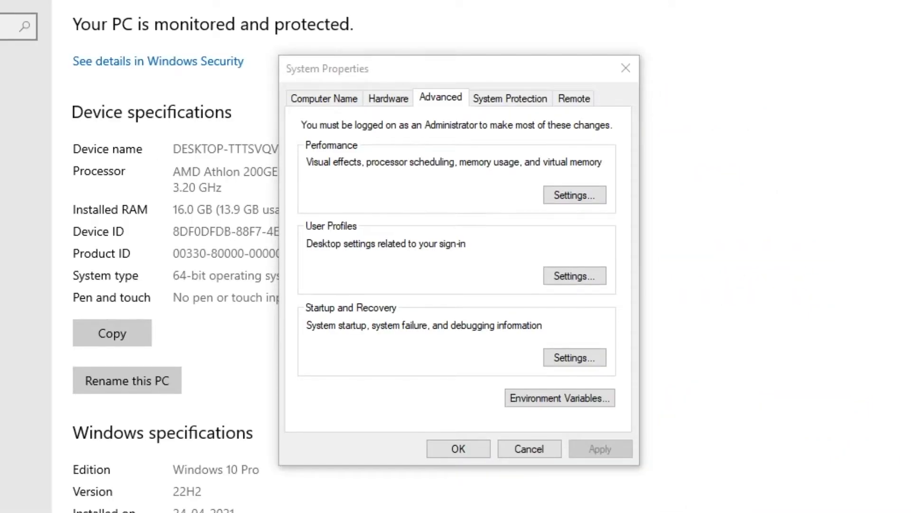
# - Open the Environment Variables window from the Advanced tab
pyautogui.click(558, 398)
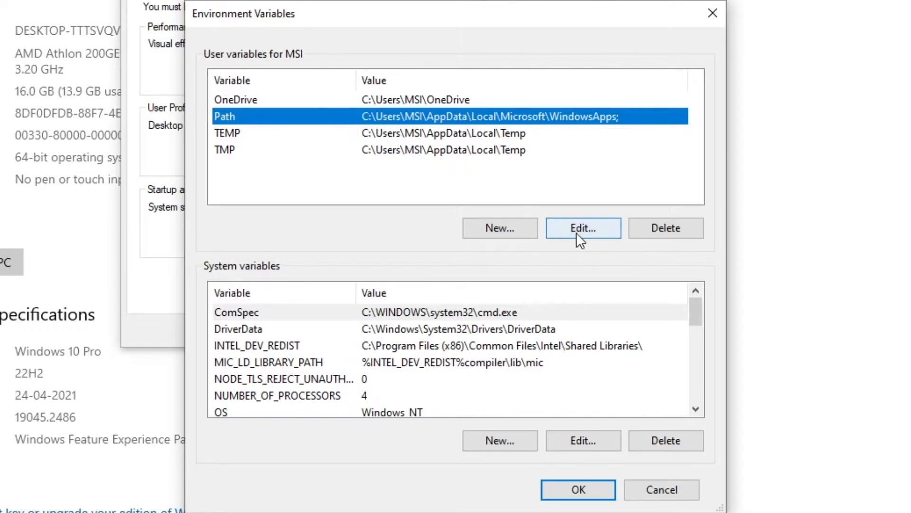
# - Add a new 'adb' entry to the user Path variable and begin browsing for its folder
pyautogui.click(583, 227)
pyautogui.write('a')
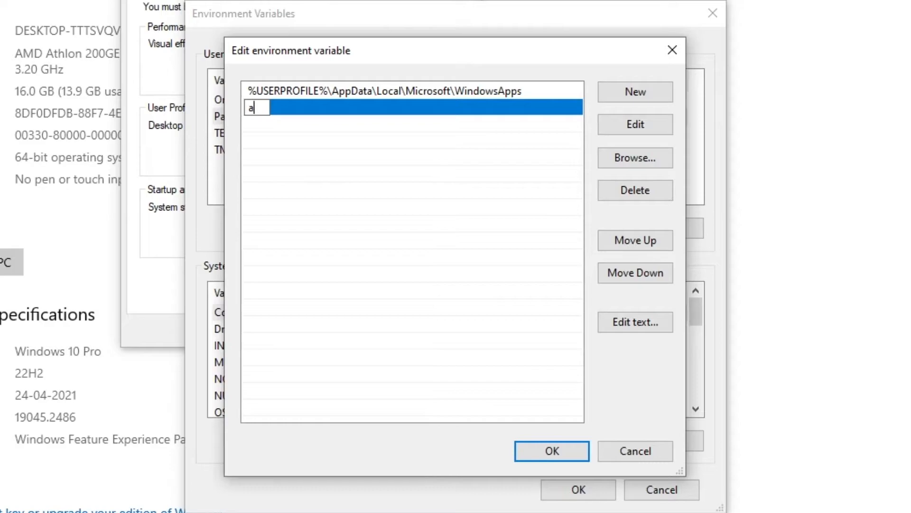
pyautogui.write('db')
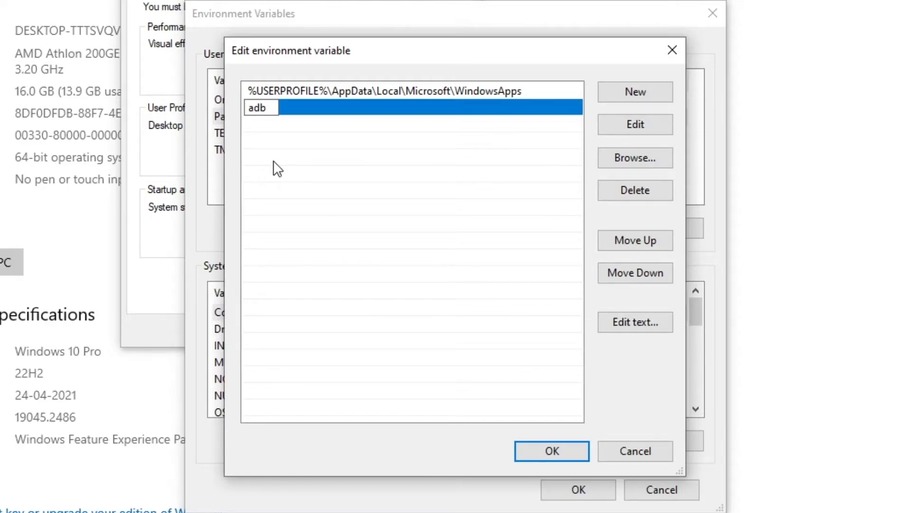
pyautogui.click(634, 124)
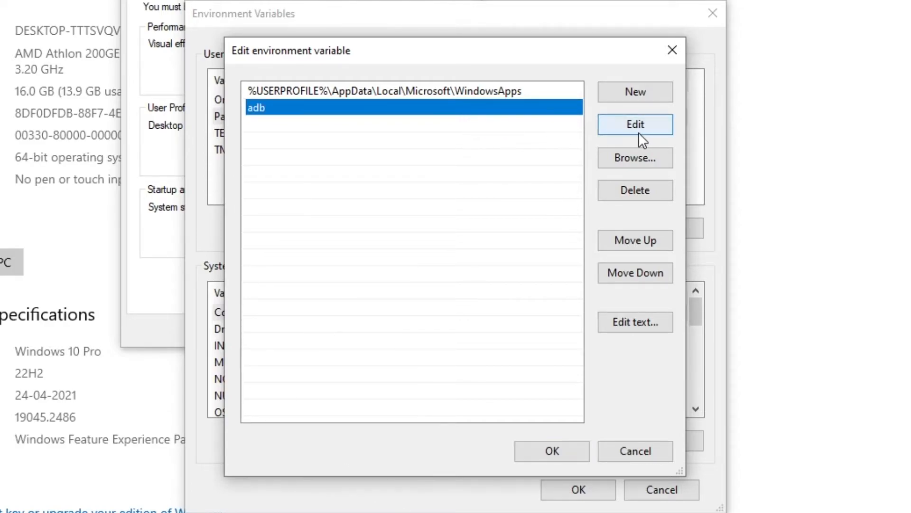
pyautogui.click(634, 157)
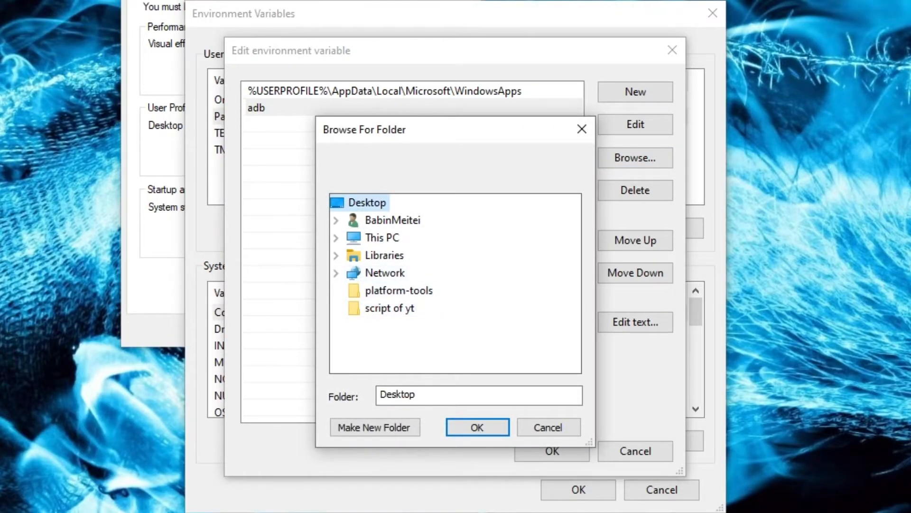
# - Point the adb Path entry to the Desktop platform-tools folder and confirm all dialogs
pyautogui.click(399, 290)
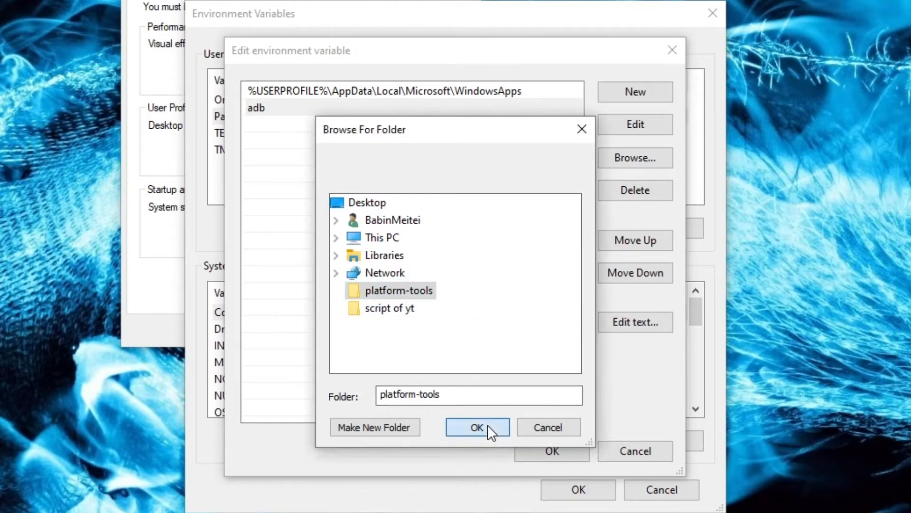
pyautogui.click(477, 427)
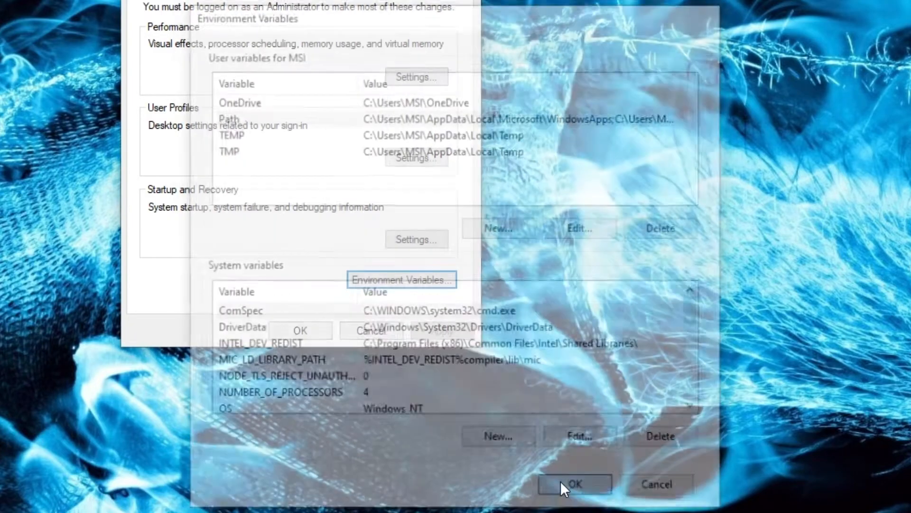
pyautogui.click(573, 484)
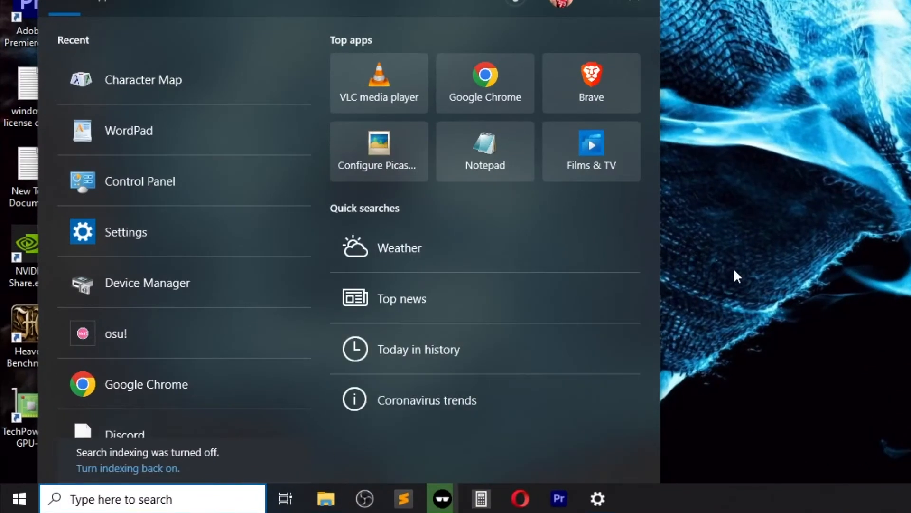
# - Run adb in an administrator Command Prompt and start typing 'adb devices'
pyautogui.write('cmd')
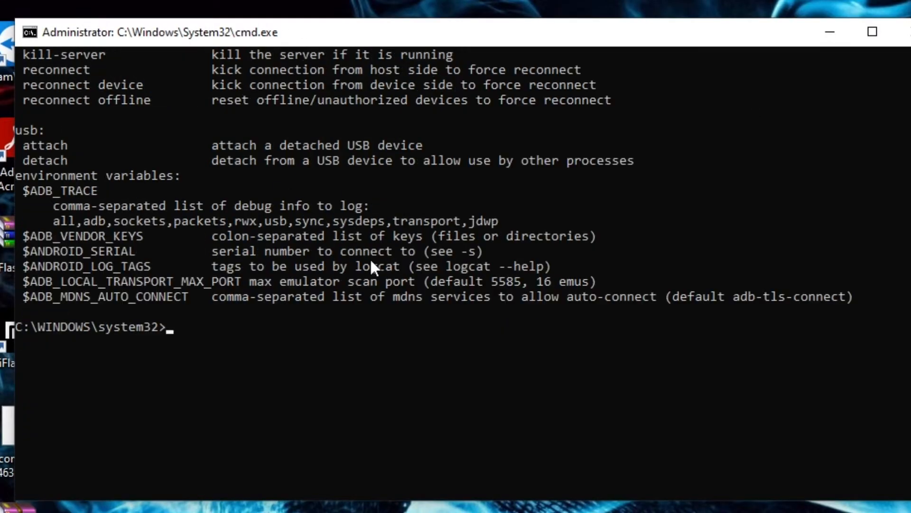
pyautogui.write('adb de')
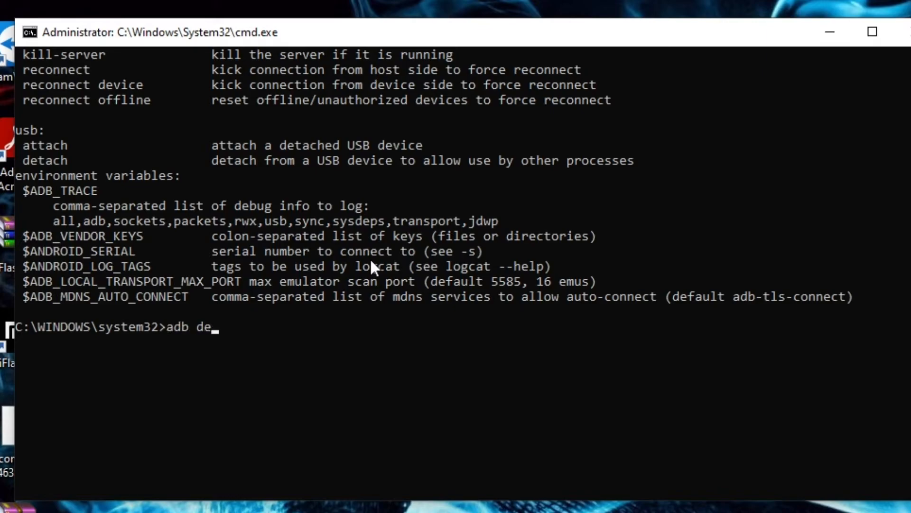